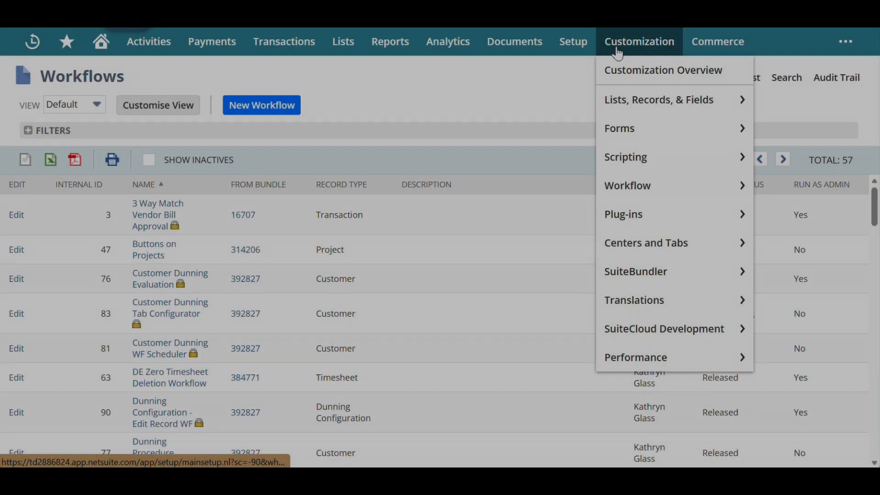
mouse_move(627, 185)
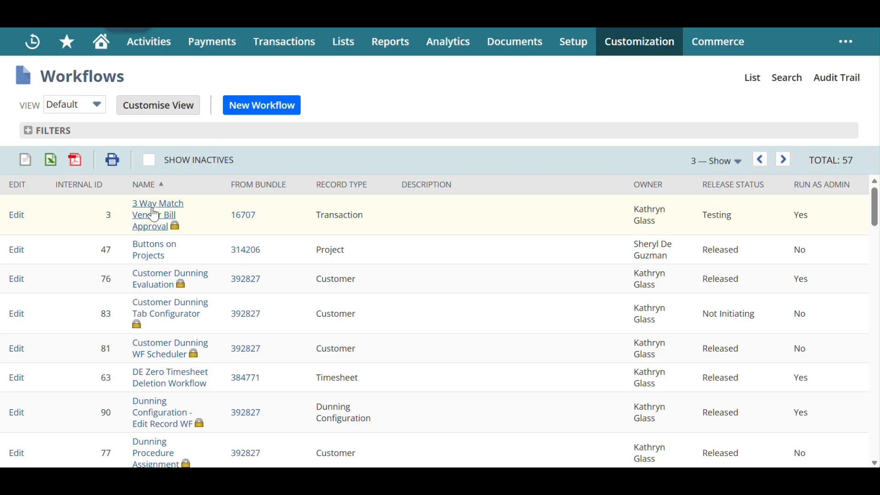
Open the 3 Way Match Vendor Bill Approval workflow, review its diagram, and select Bill Validation.
click(158, 214)
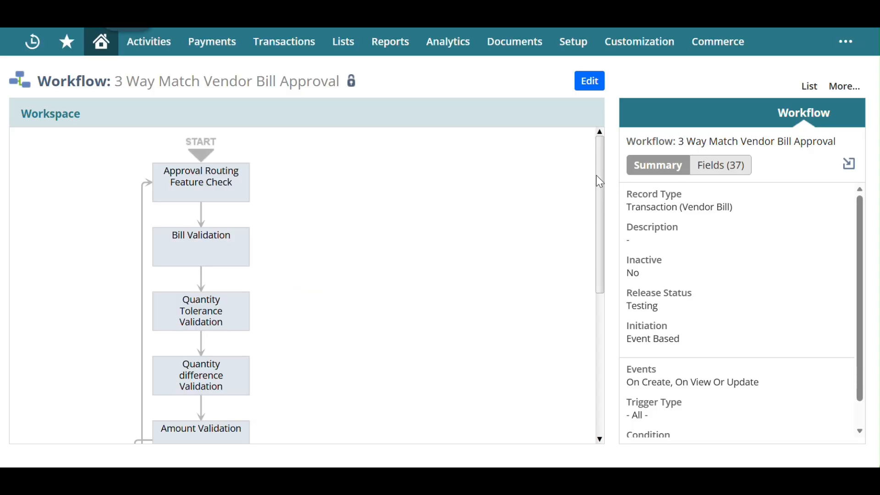
scroll(down, 3)
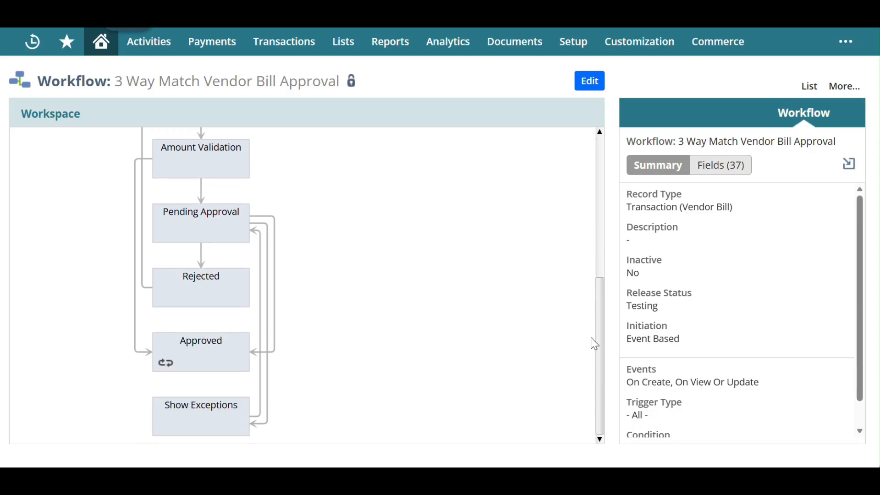
scroll(up, 3)
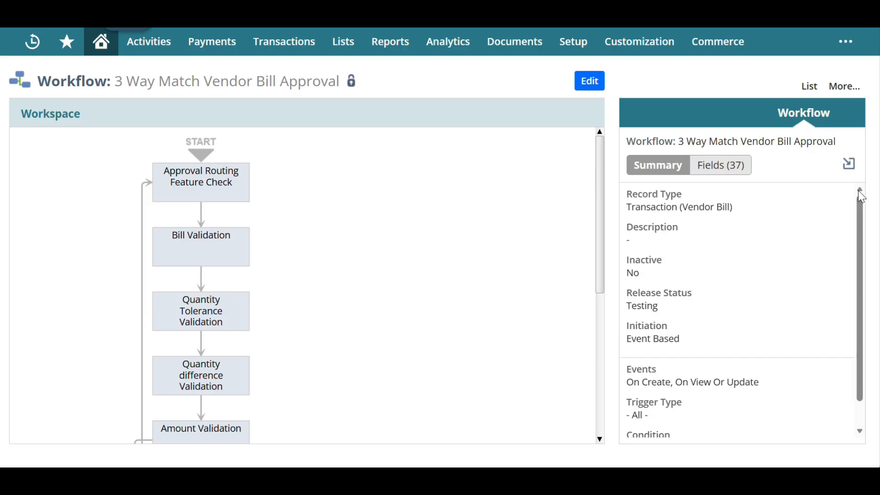
click(200, 246)
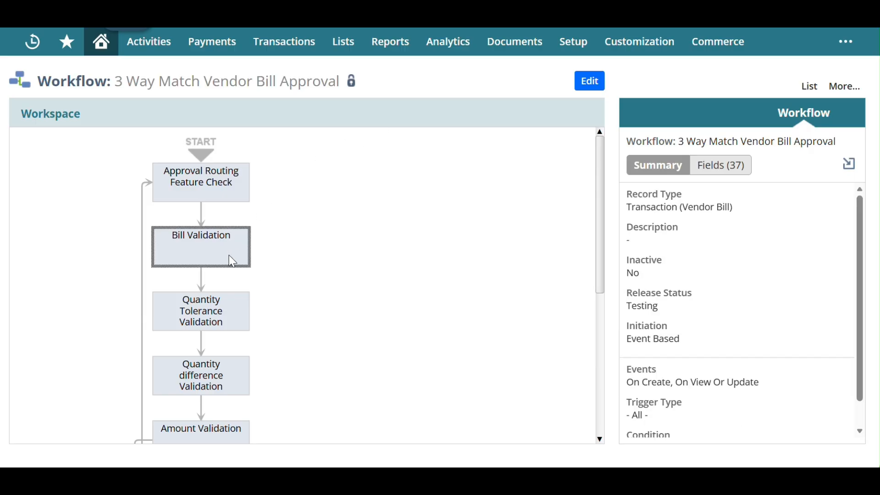
Review the Bill Validation state's 17 actions, from entry field settings to exception group actions.
click(200, 246)
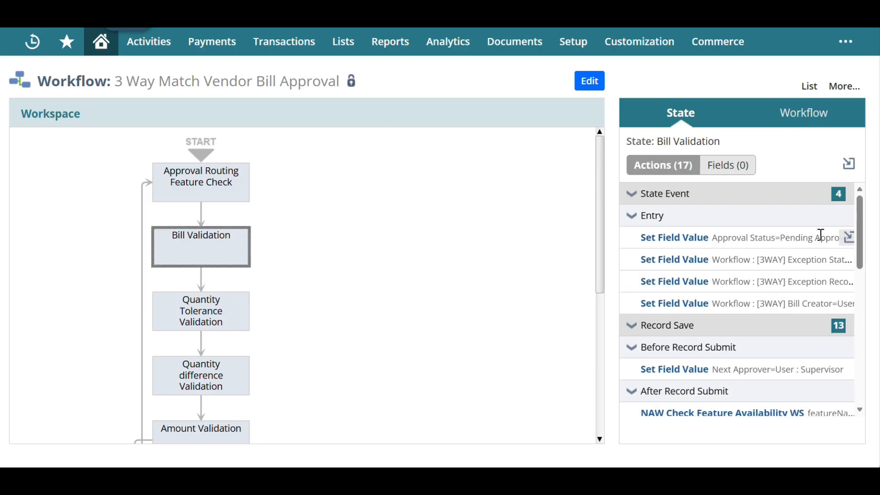
scroll(down, 3)
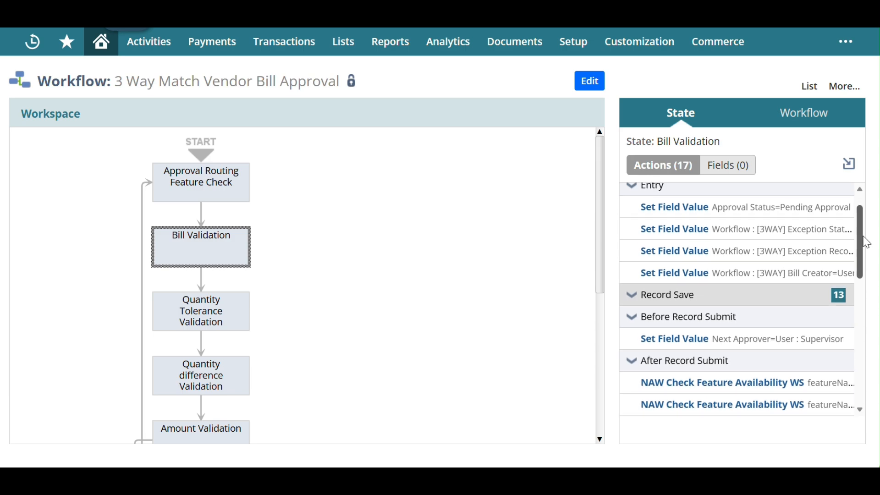
scroll(down, 3)
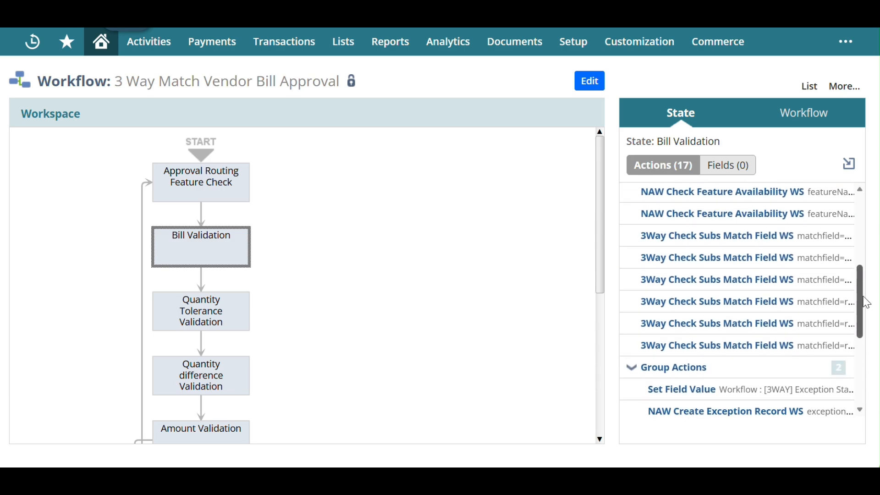
scroll(down, 3)
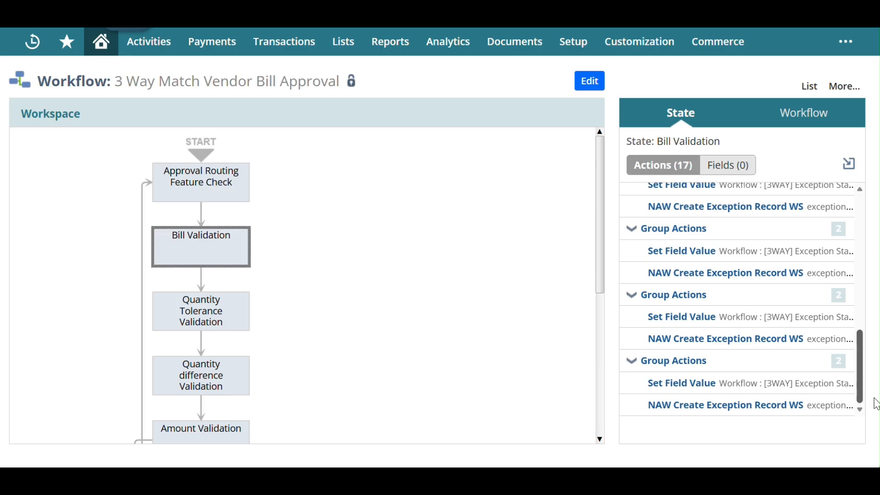
scroll(up, 3)
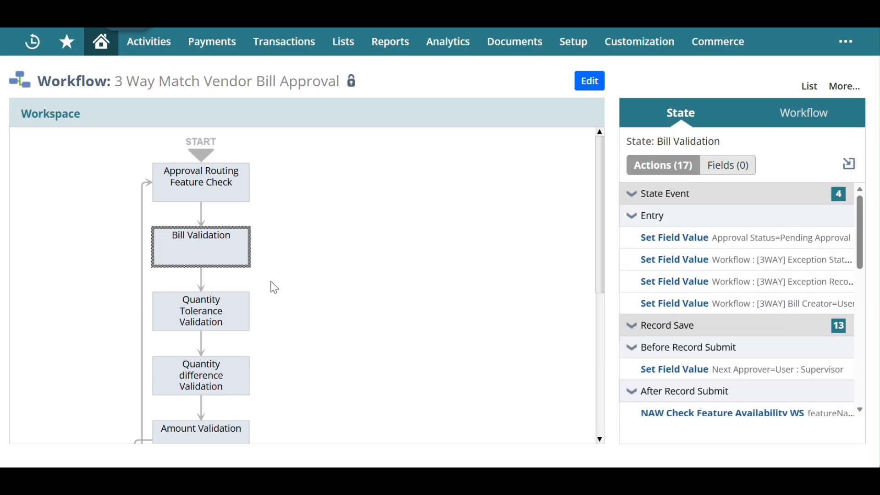
Inspect the Quantity Tolerance, Quantity difference and Amount Validation states, then the PO workflow's Initial Check.
click(200, 310)
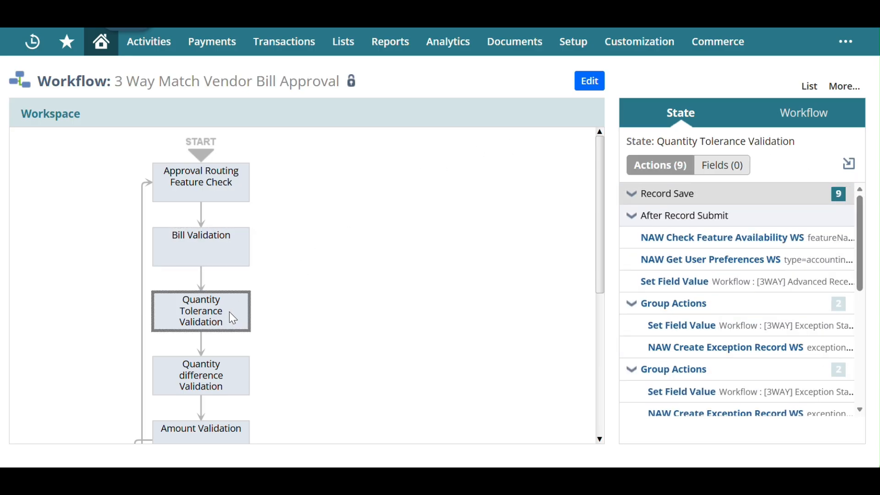
click(201, 374)
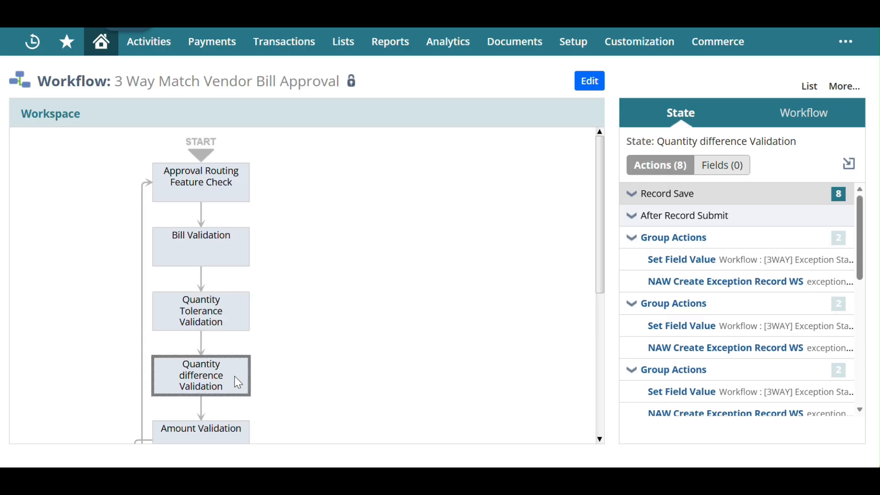
click(200, 428)
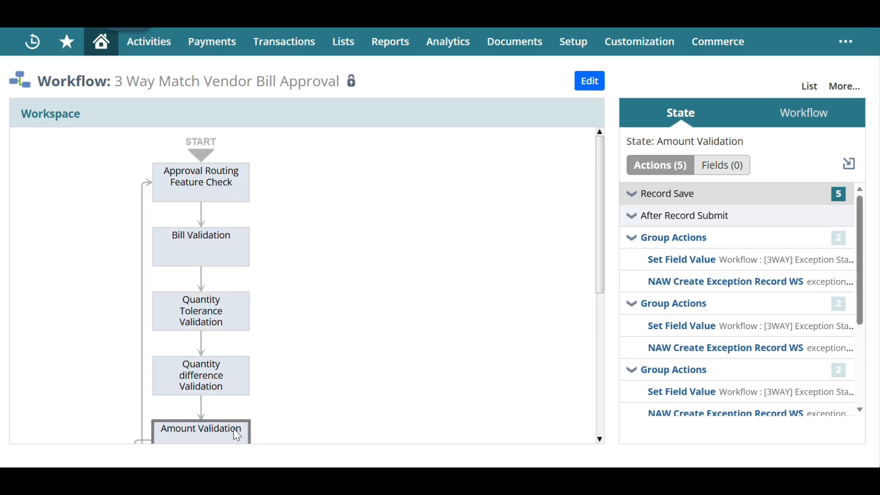
mouse_move(618, 234)
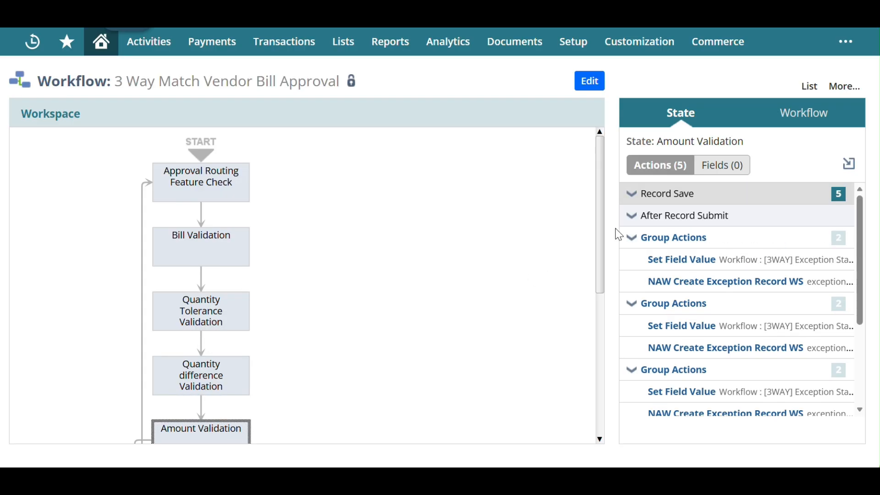
scroll(down, 3)
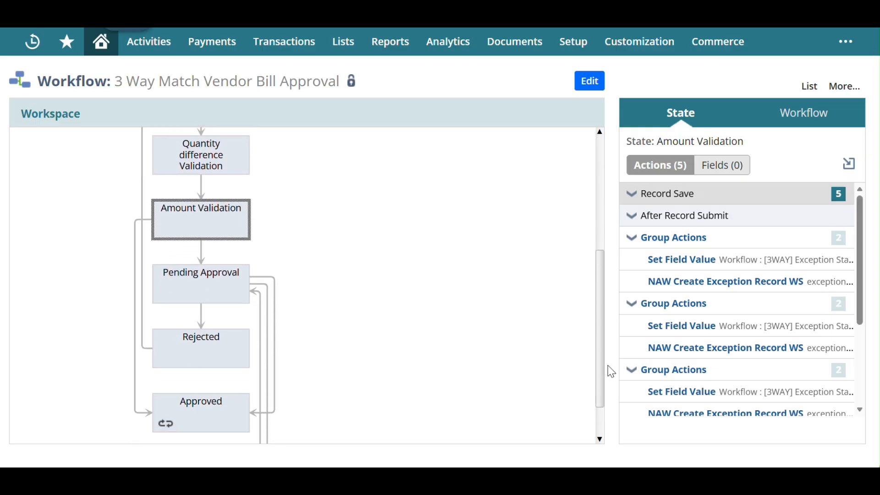
scroll(down, 3)
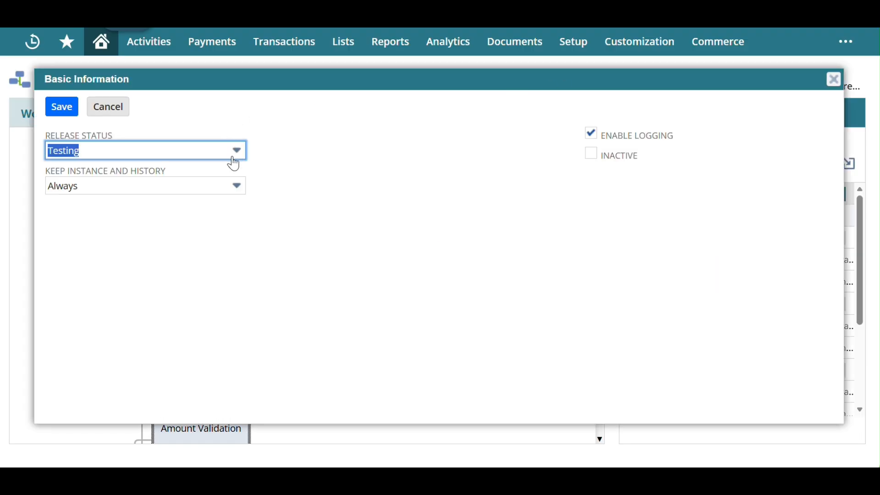
click(61, 107)
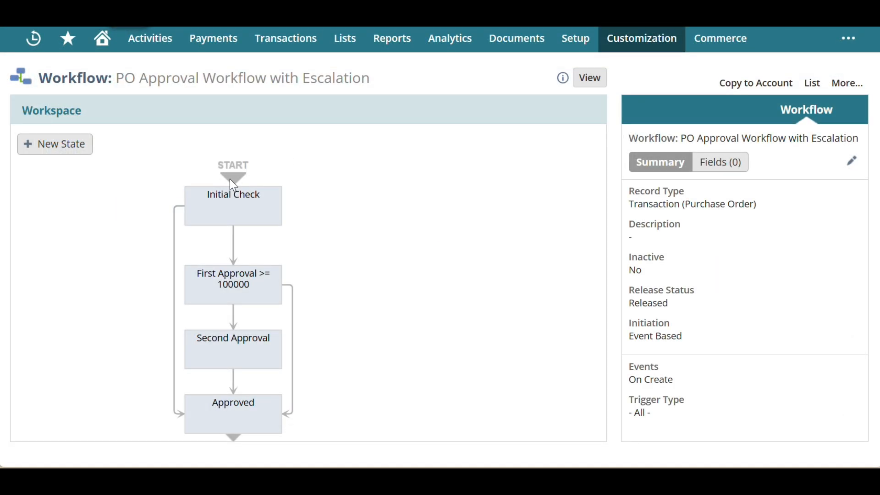
click(233, 205)
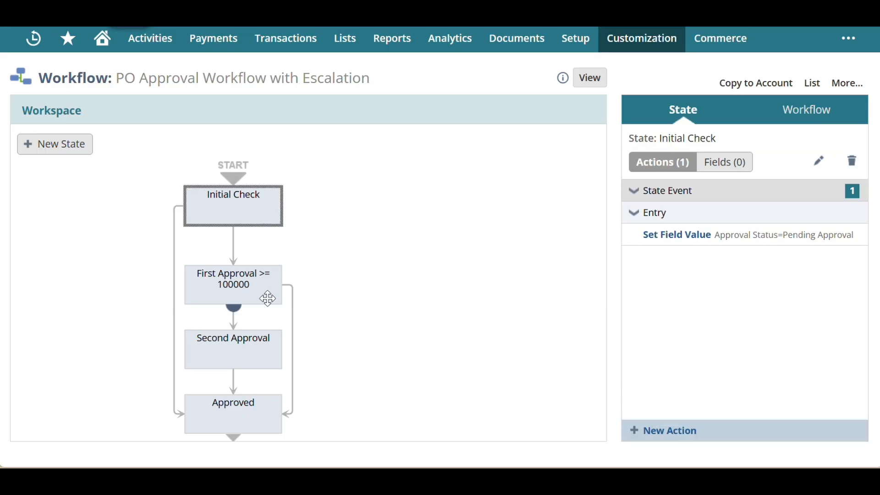
Inspect Second Approval and Approved, then review Initial Check's two transitions split at 1000.00 total.
click(233, 348)
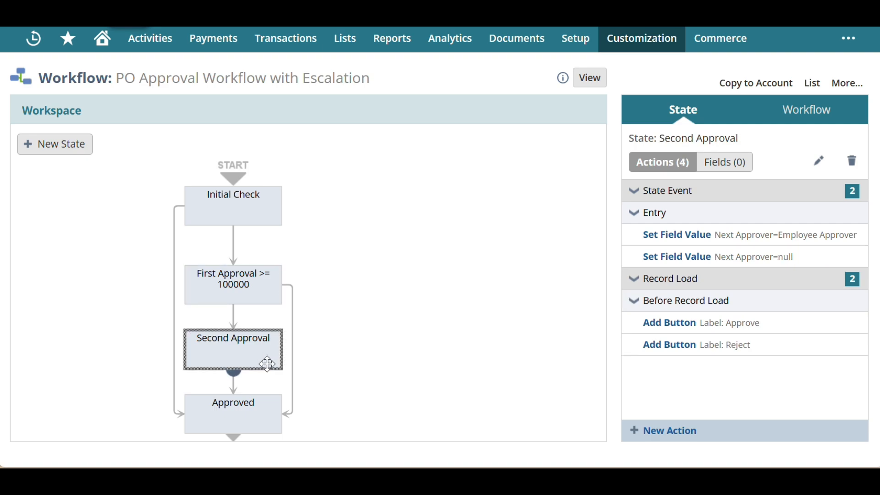
click(232, 413)
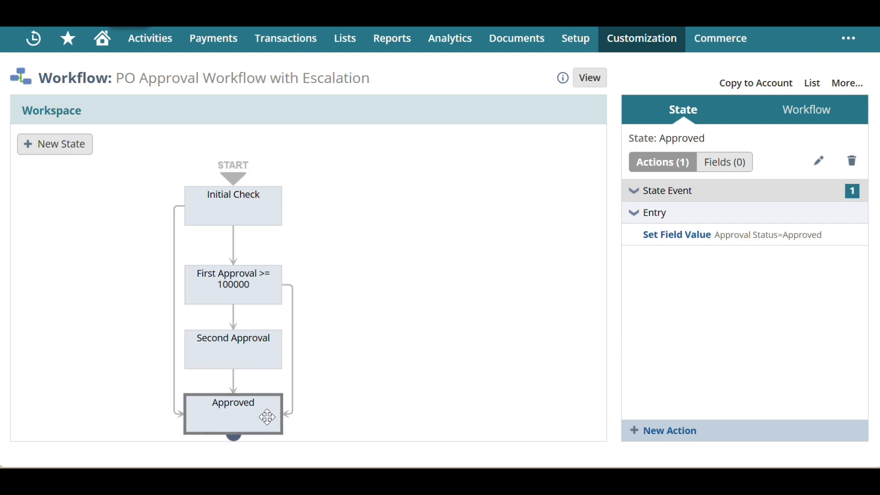
click(232, 205)
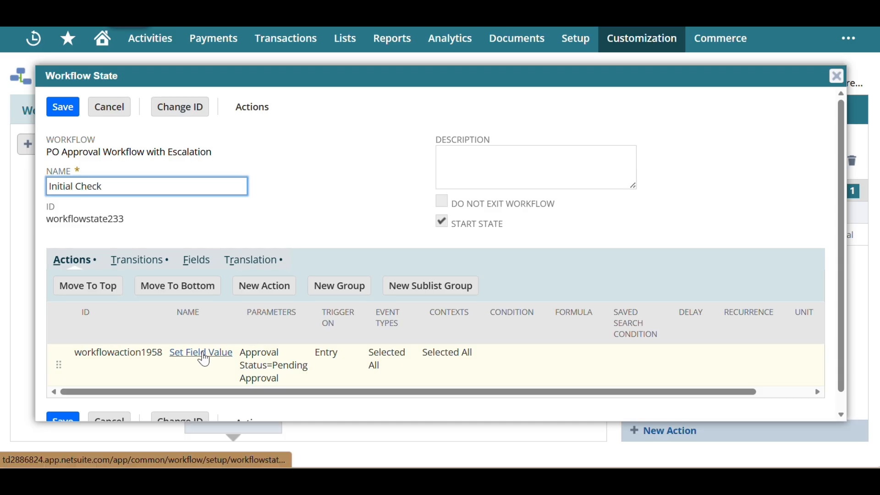
click(135, 259)
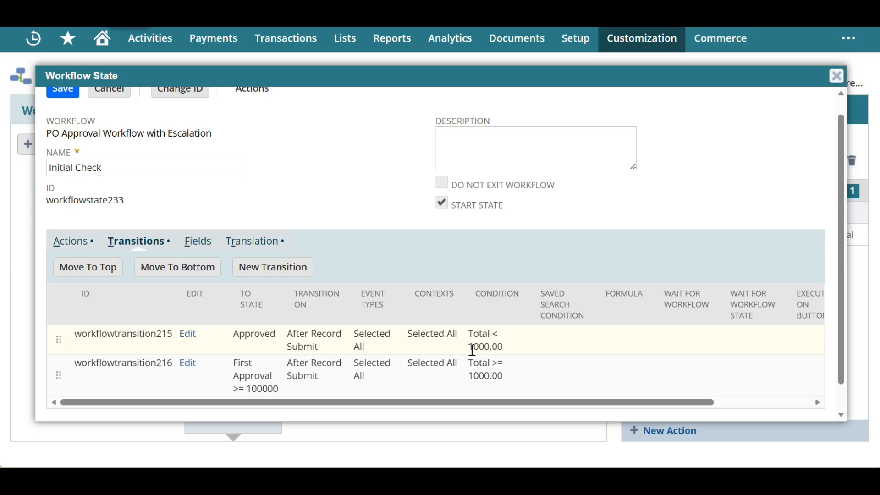
click(846, 83)
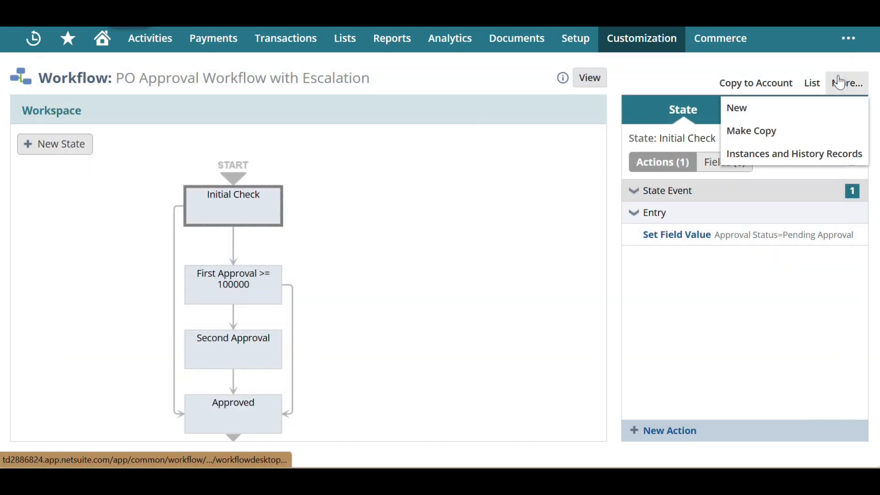
mouse_move(742, 165)
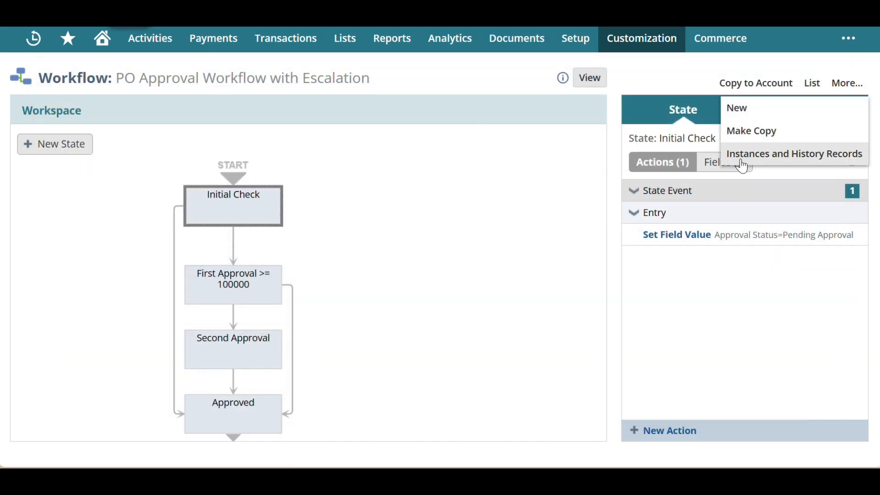
Dismiss the More menu and switch the PO Approval Workflow with Escalation back to View.
click(503, 197)
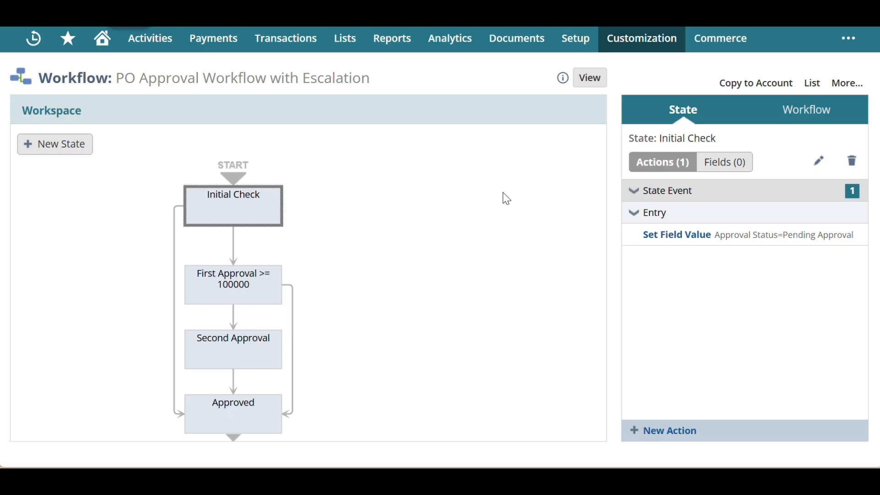
click(588, 77)
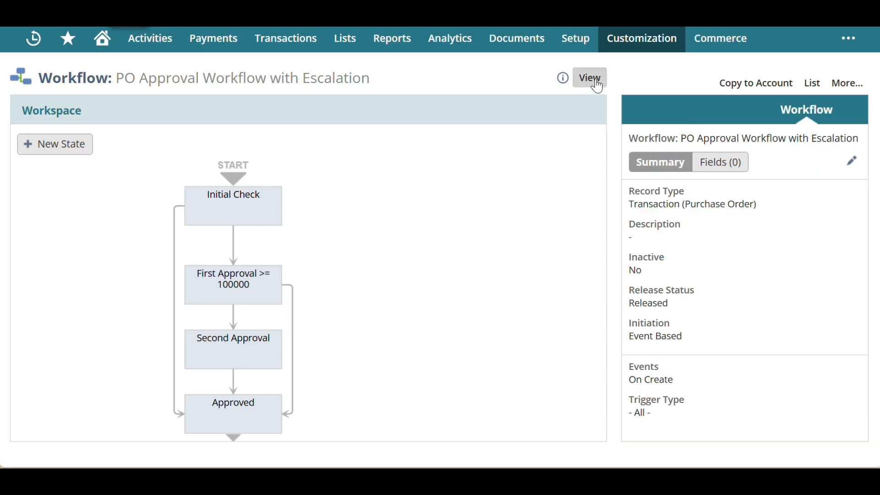